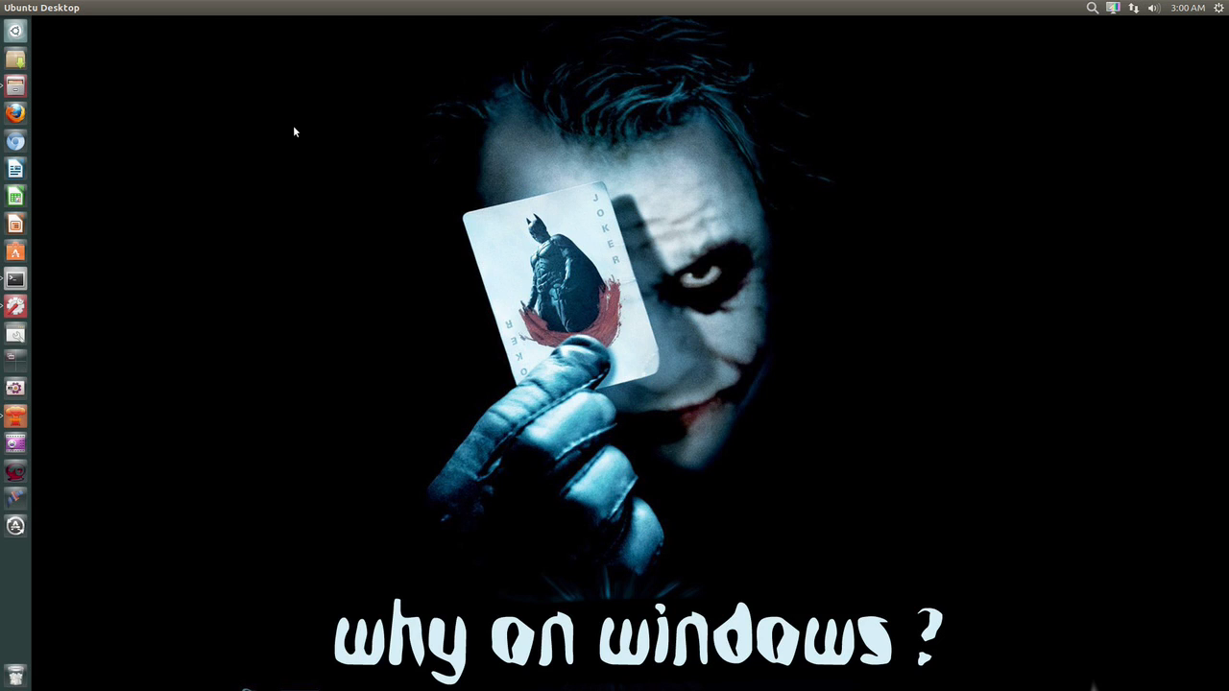
Step: Launch CompizConfig Settings Manager from the Unity launcher
{"action": "left_click", "coordinate": [16, 414]}
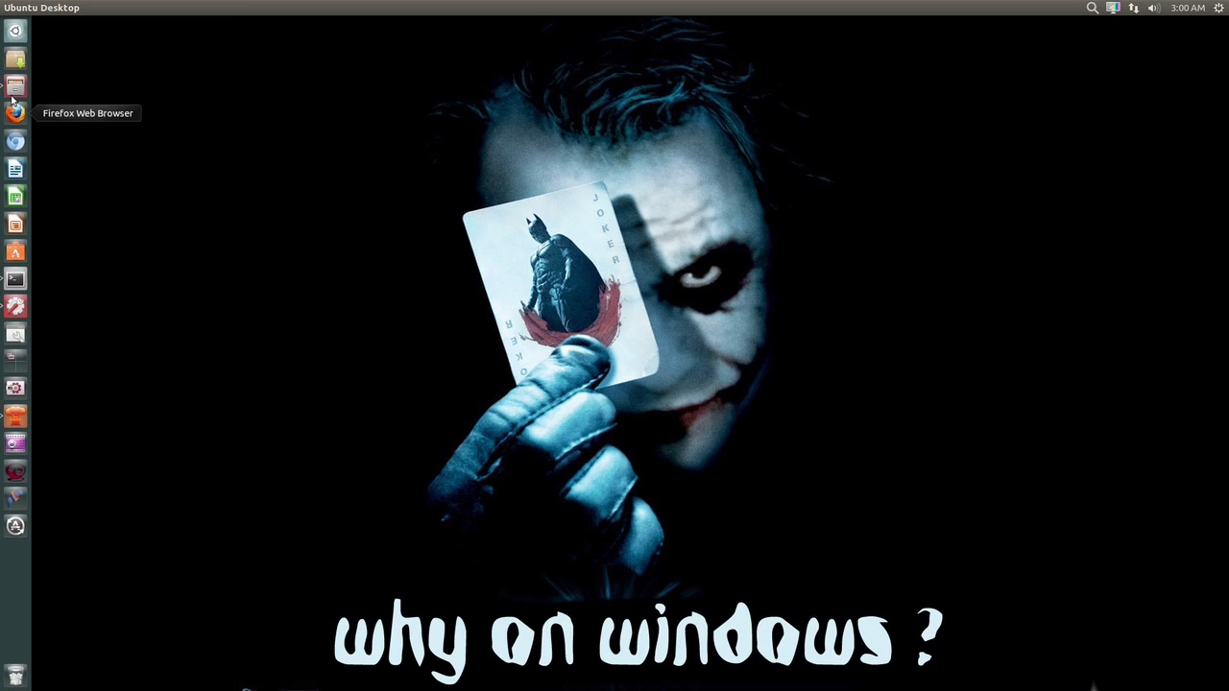
{"action": "mouse_move", "coordinate": [15, 86]}
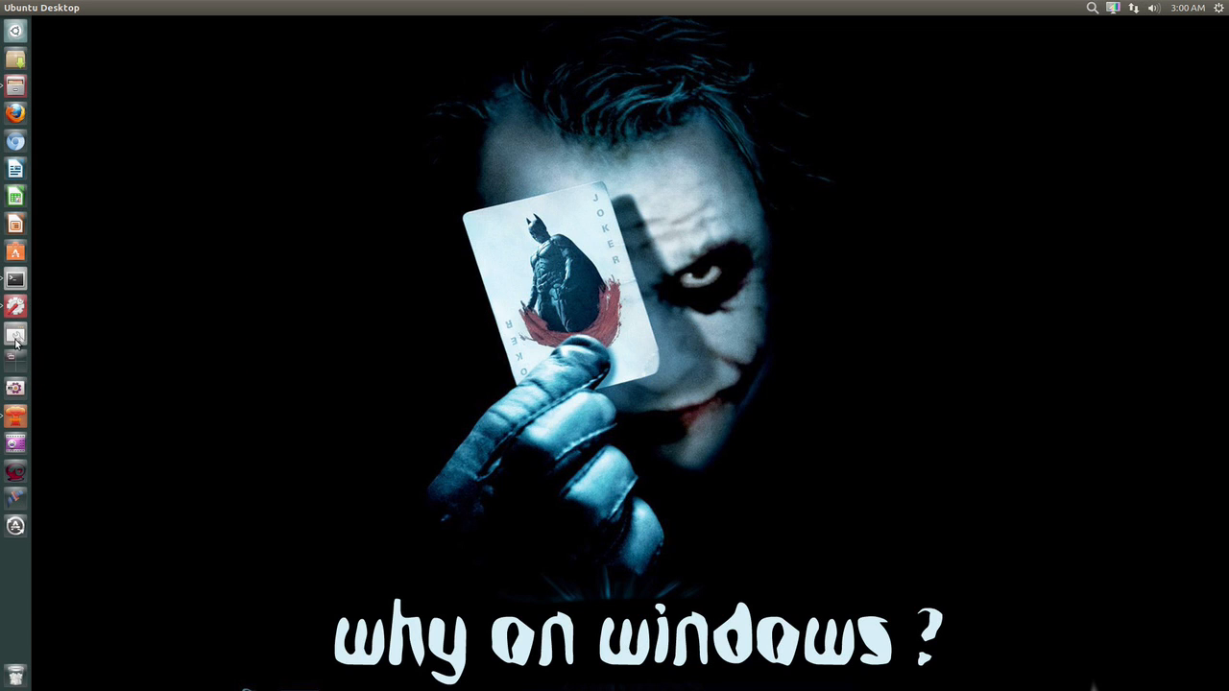
{"action": "left_click", "coordinate": [15, 334]}
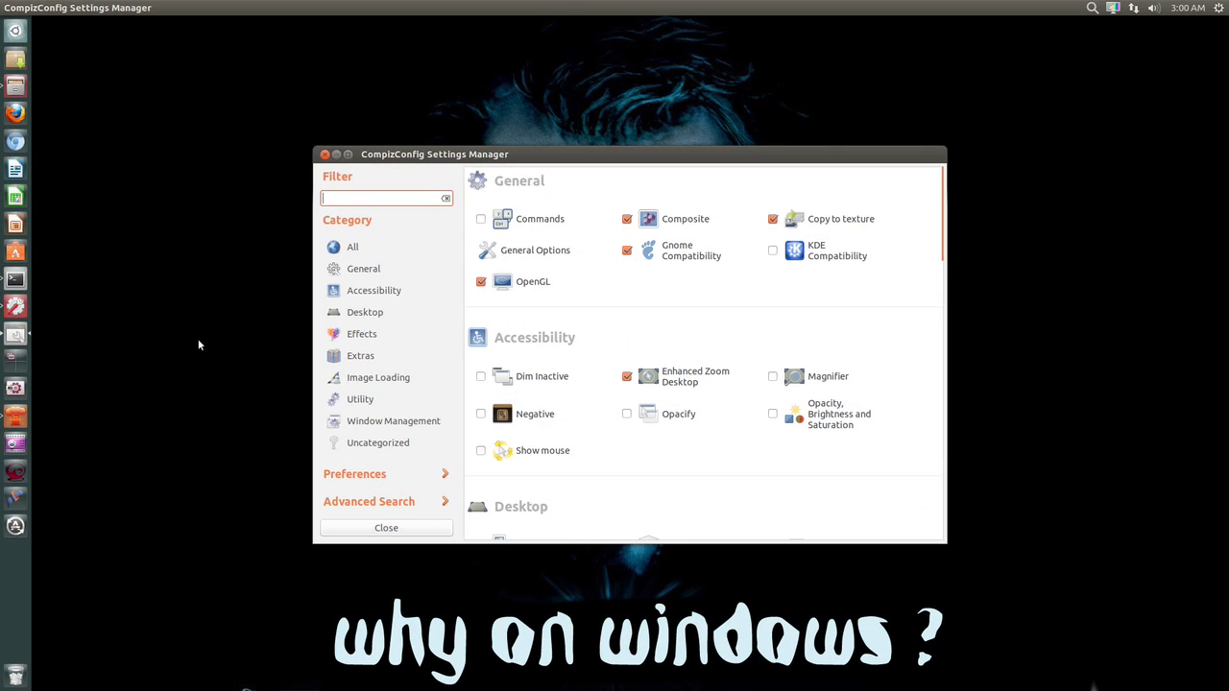
{"action": "mouse_move", "coordinate": [246, 361]}
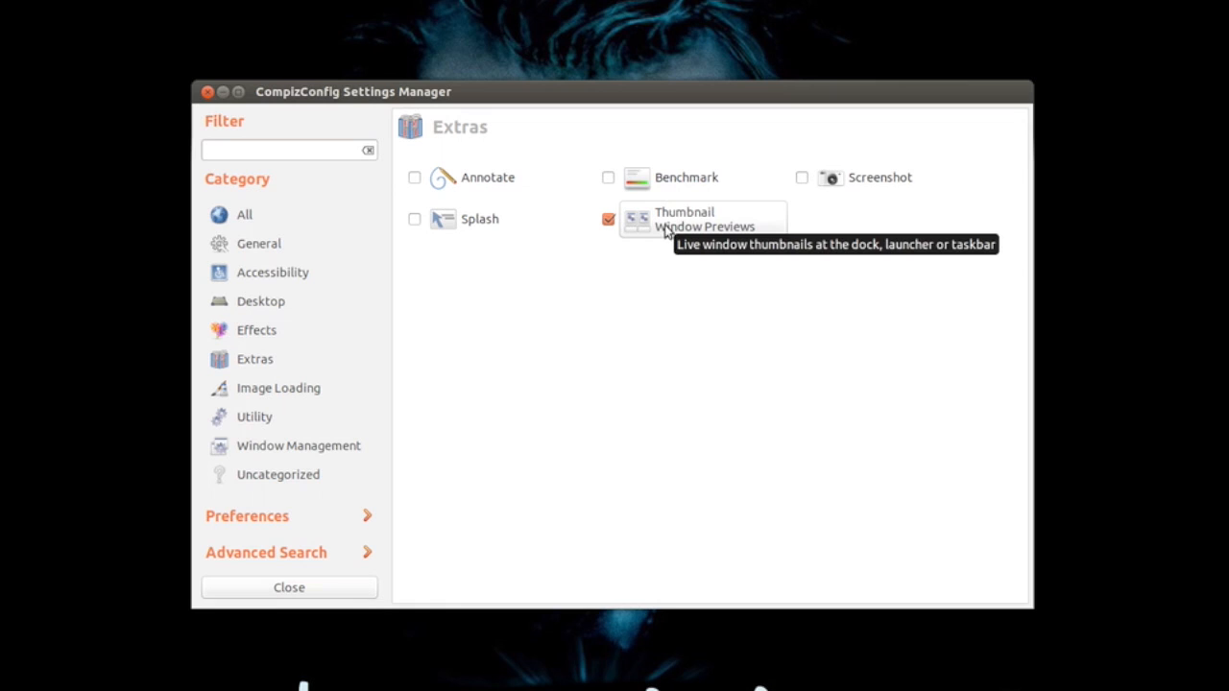
Step: Show the Thumbnail Window Previews General settings with the red Thumbnail Border Glow Color
{"action": "left_click", "coordinate": [684, 219]}
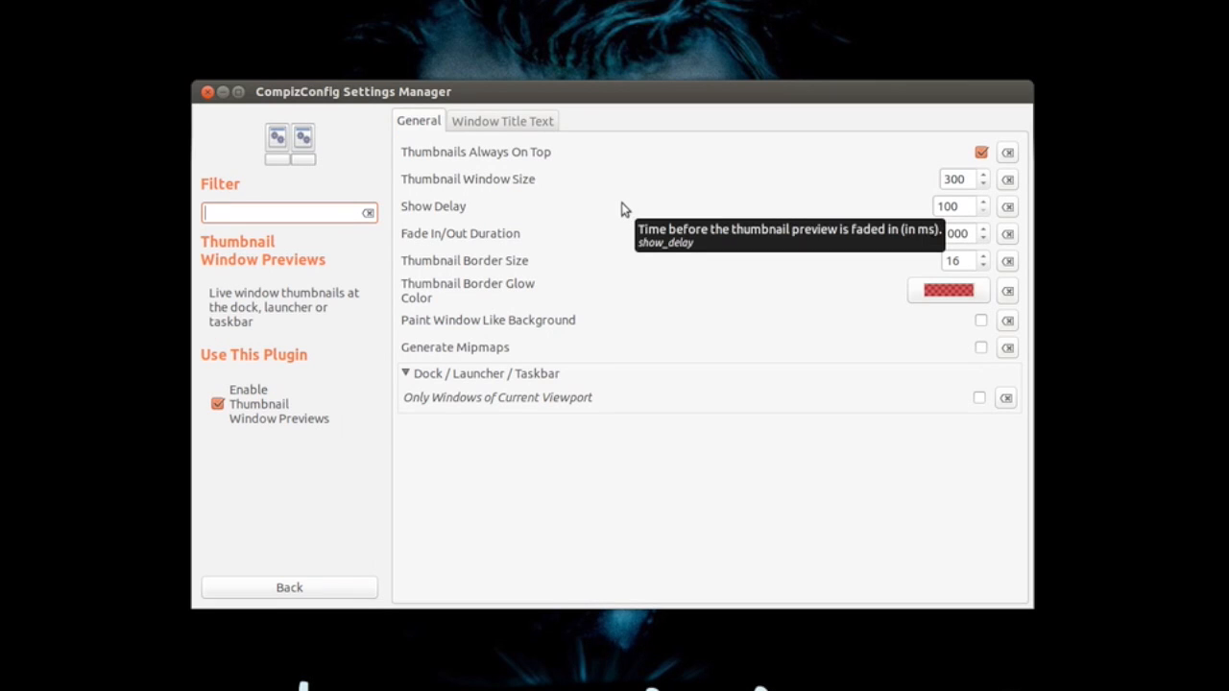
{"action": "mouse_move", "coordinate": [492, 171]}
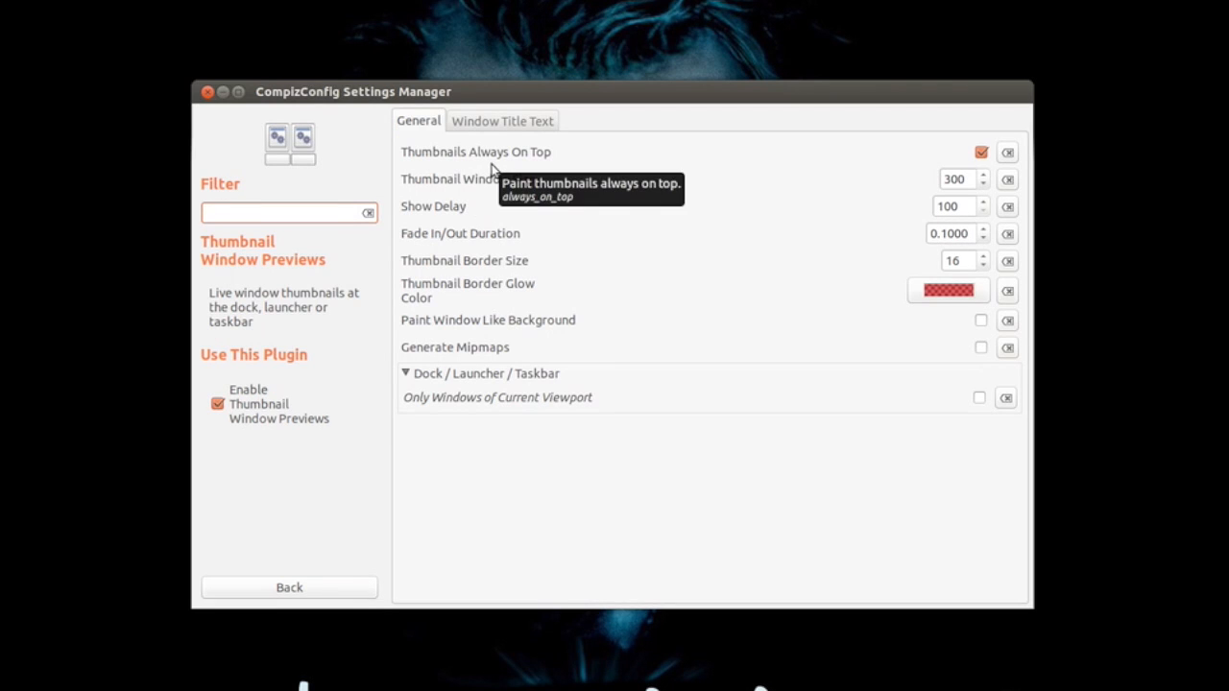
{"action": "mouse_move", "coordinate": [926, 250]}
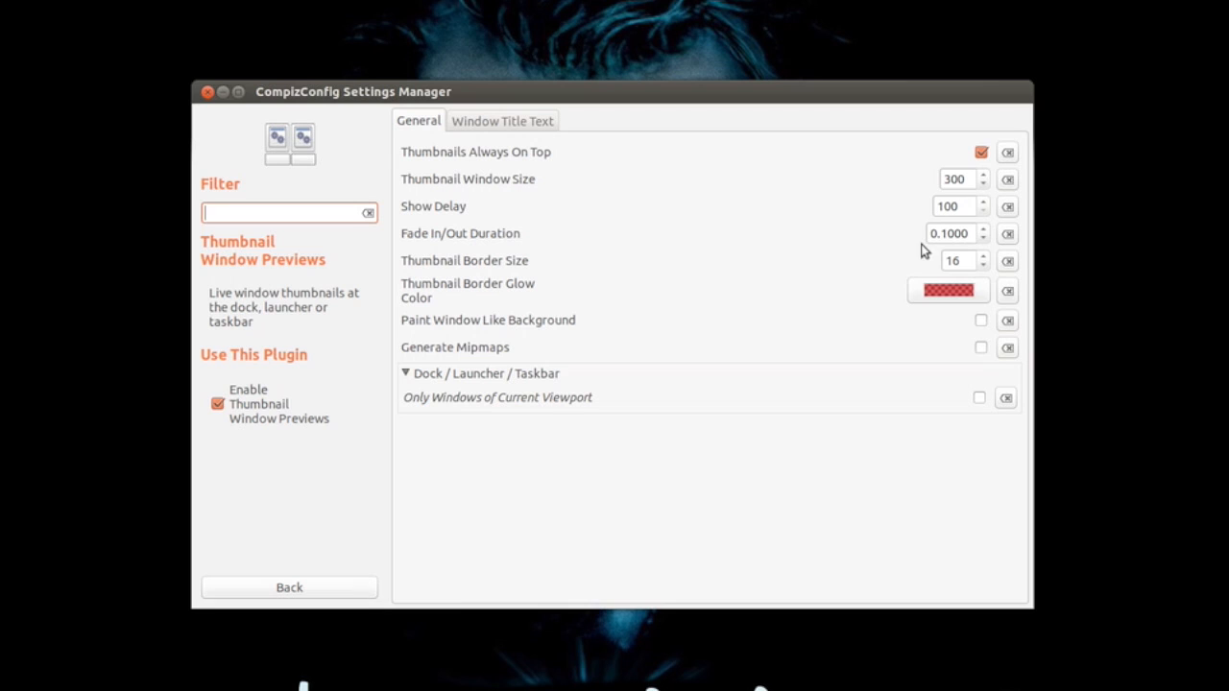
{"action": "mouse_move", "coordinate": [649, 296]}
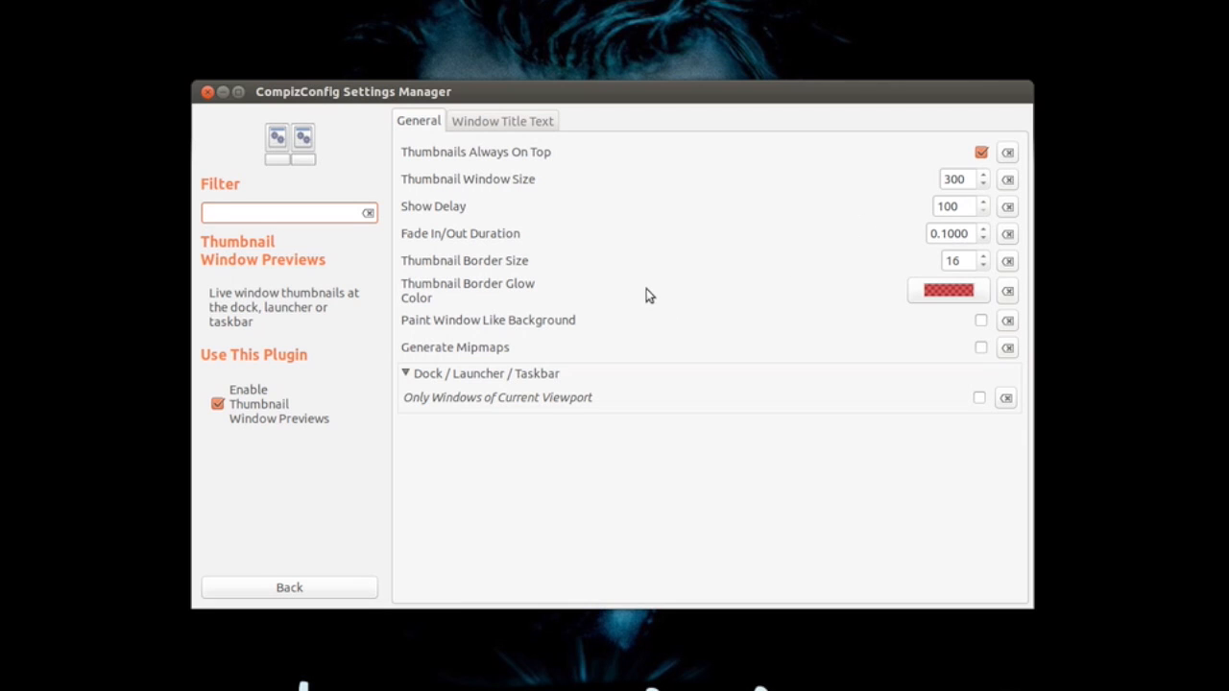
{"action": "mouse_move", "coordinate": [680, 270]}
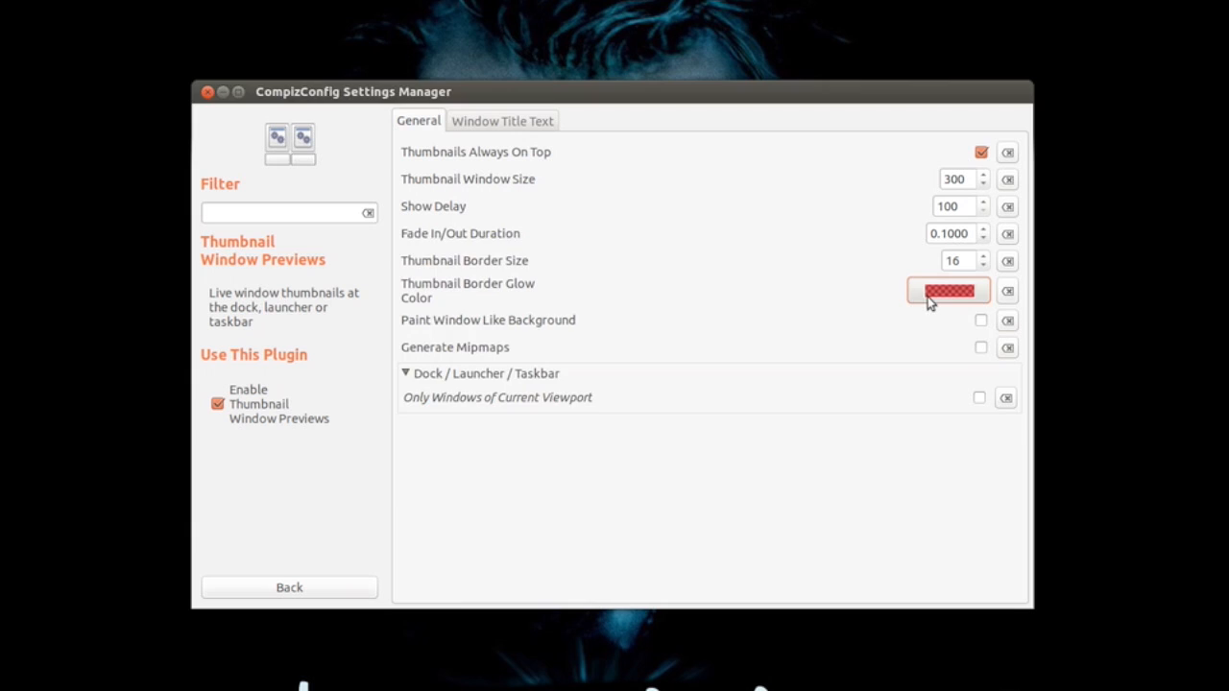
{"action": "left_click", "coordinate": [949, 290]}
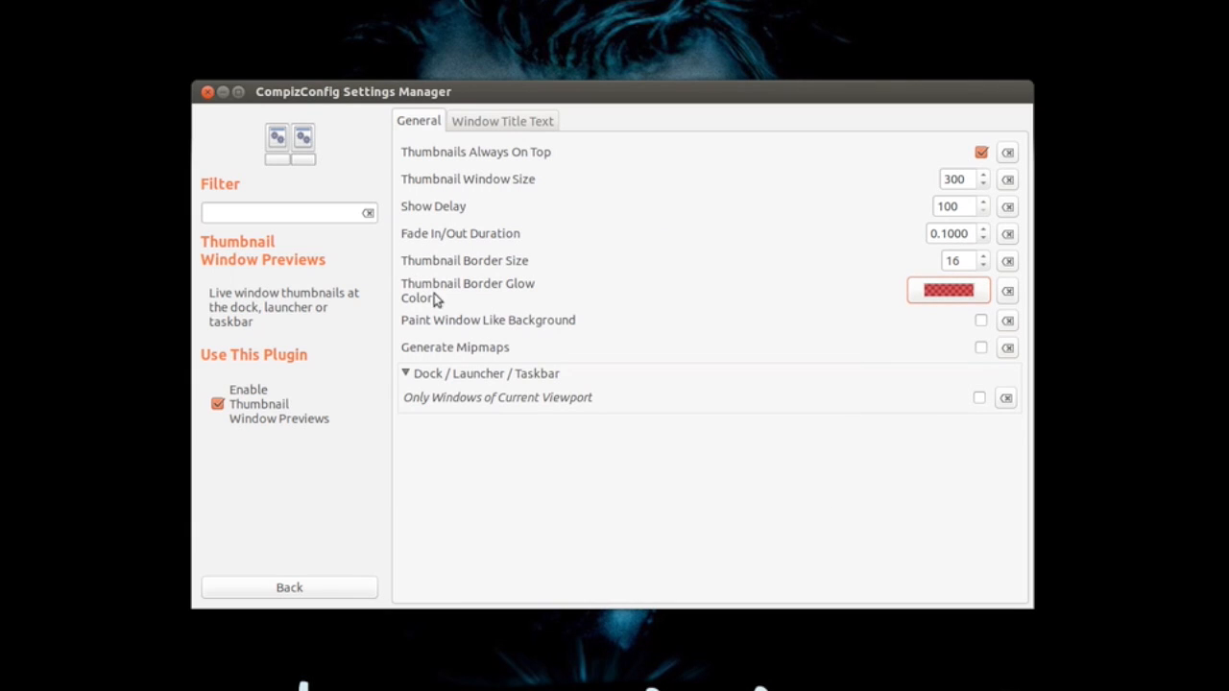
{"action": "mouse_move", "coordinate": [511, 304]}
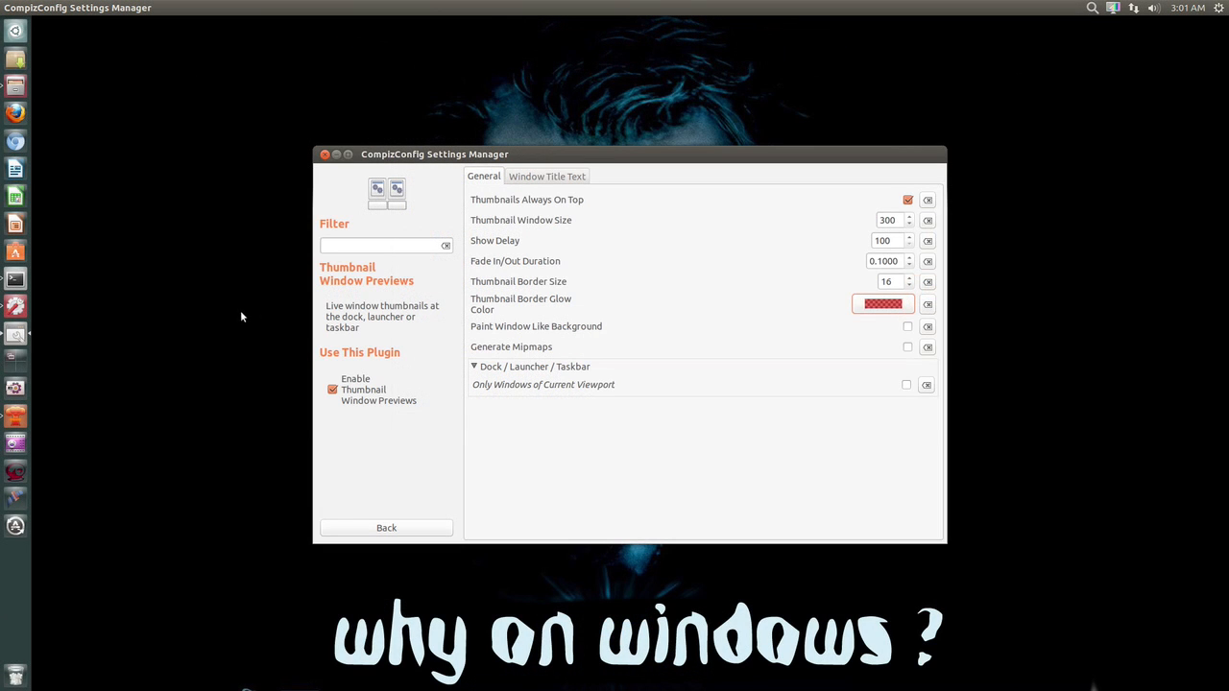
{"action": "mouse_move", "coordinate": [16, 334]}
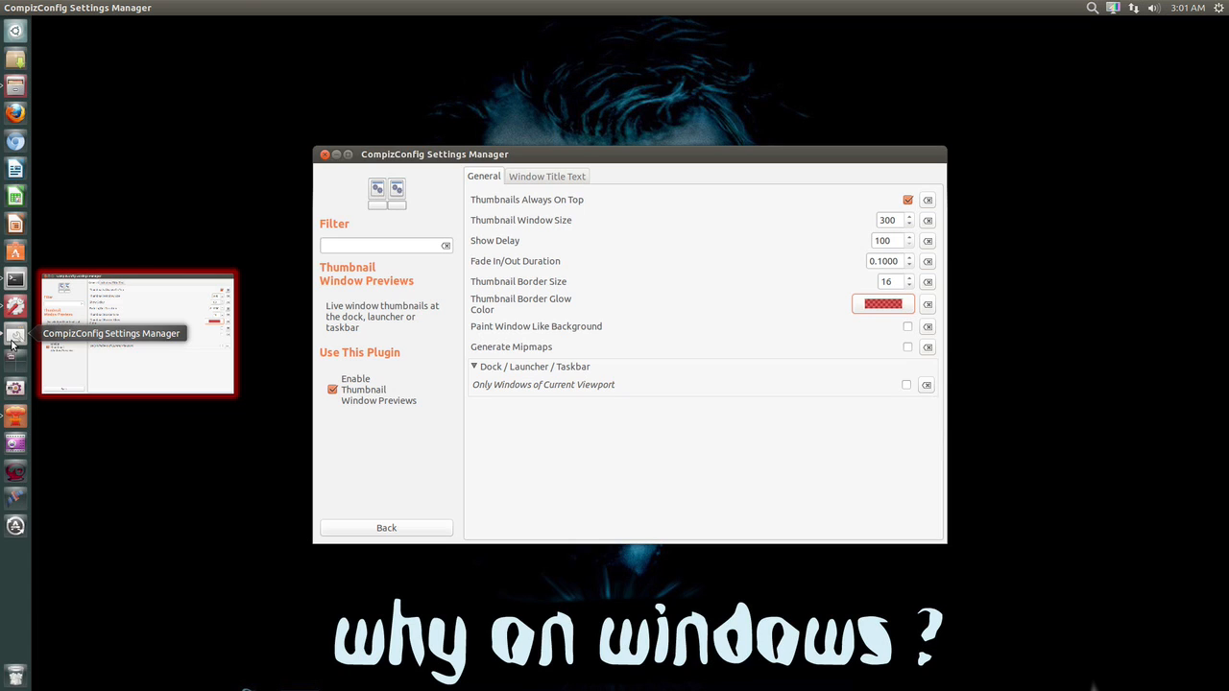
{"action": "mouse_move", "coordinate": [545, 190]}
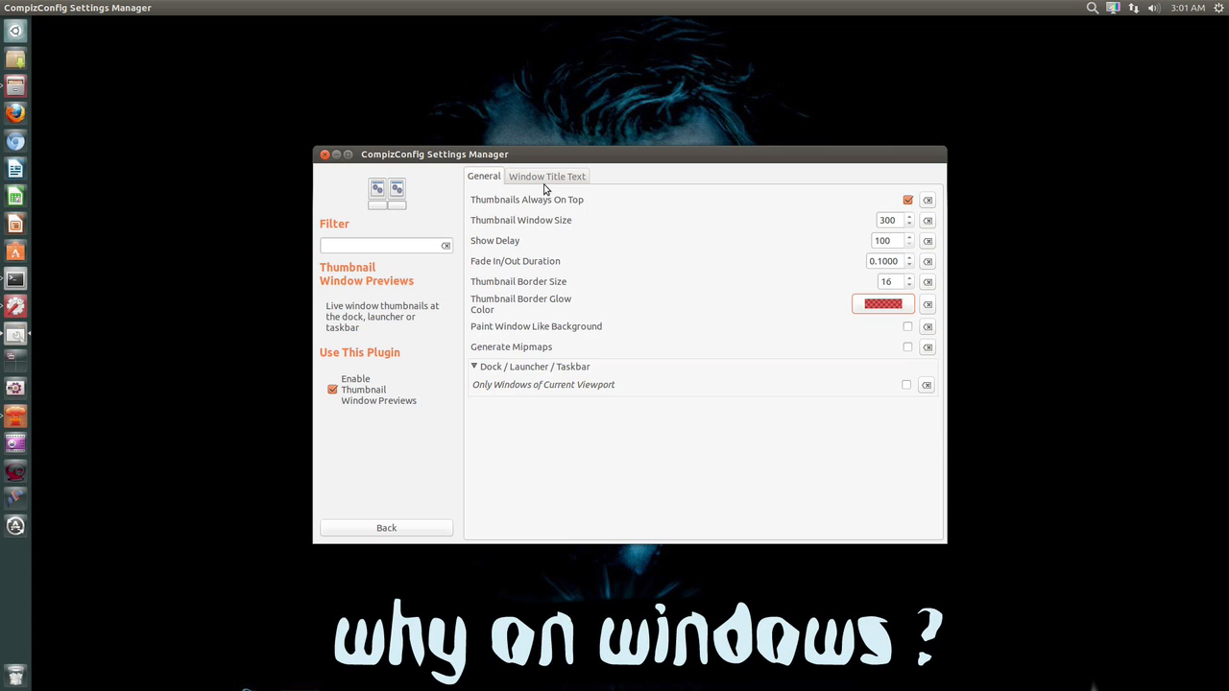
{"action": "left_click", "coordinate": [545, 177]}
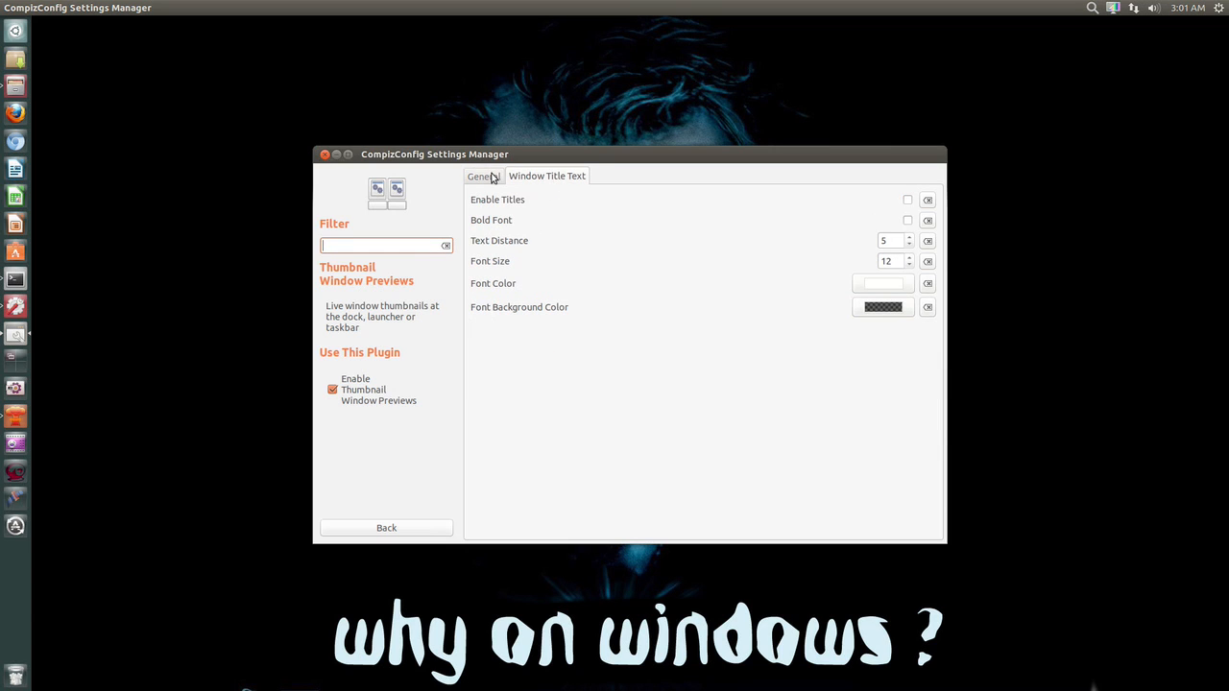
{"action": "left_click", "coordinate": [484, 177]}
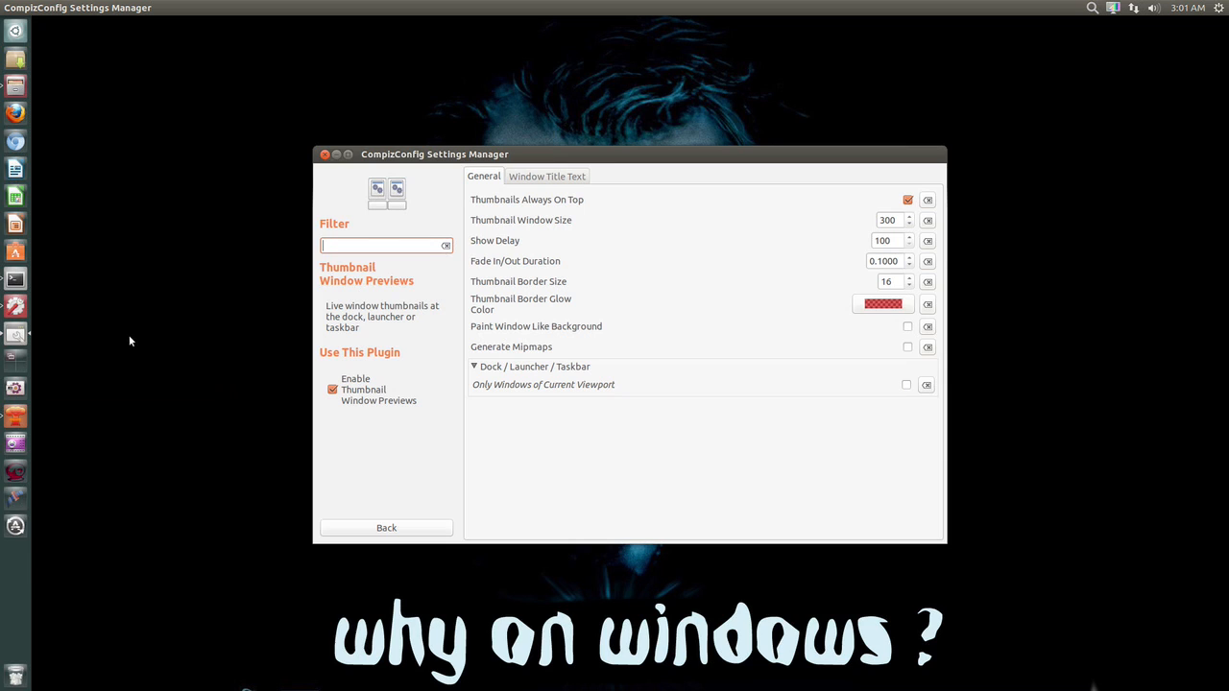
{"action": "mouse_move", "coordinate": [292, 215]}
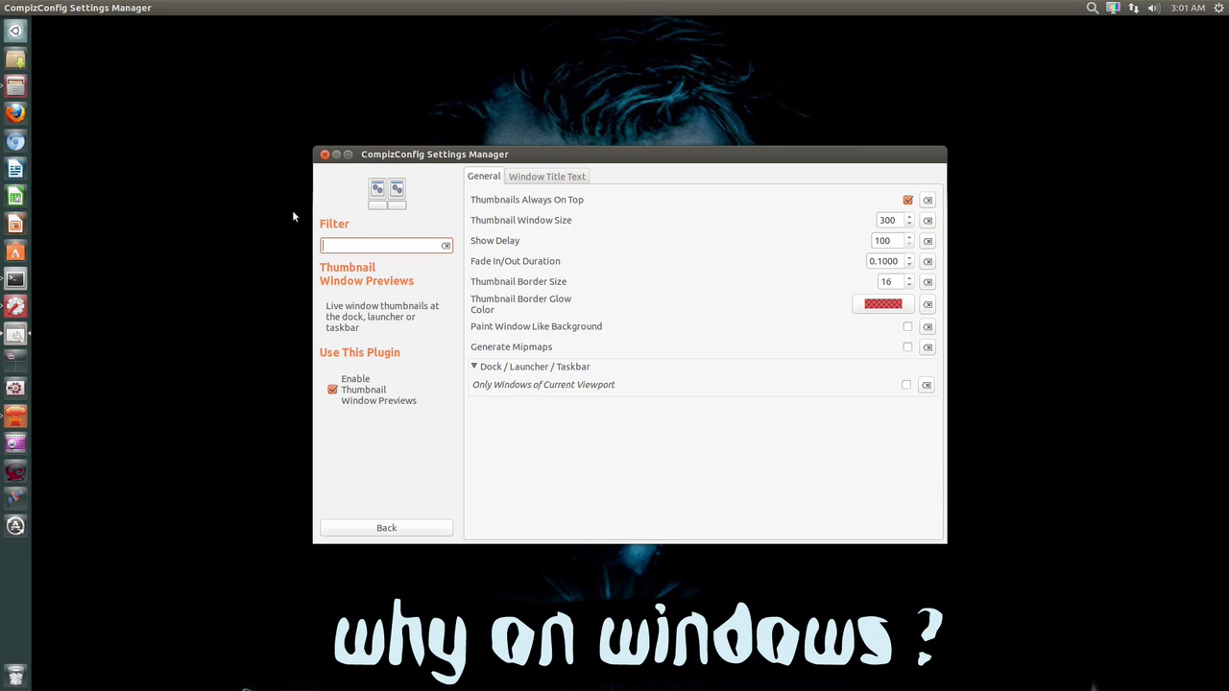
{"action": "mouse_move", "coordinate": [336, 161]}
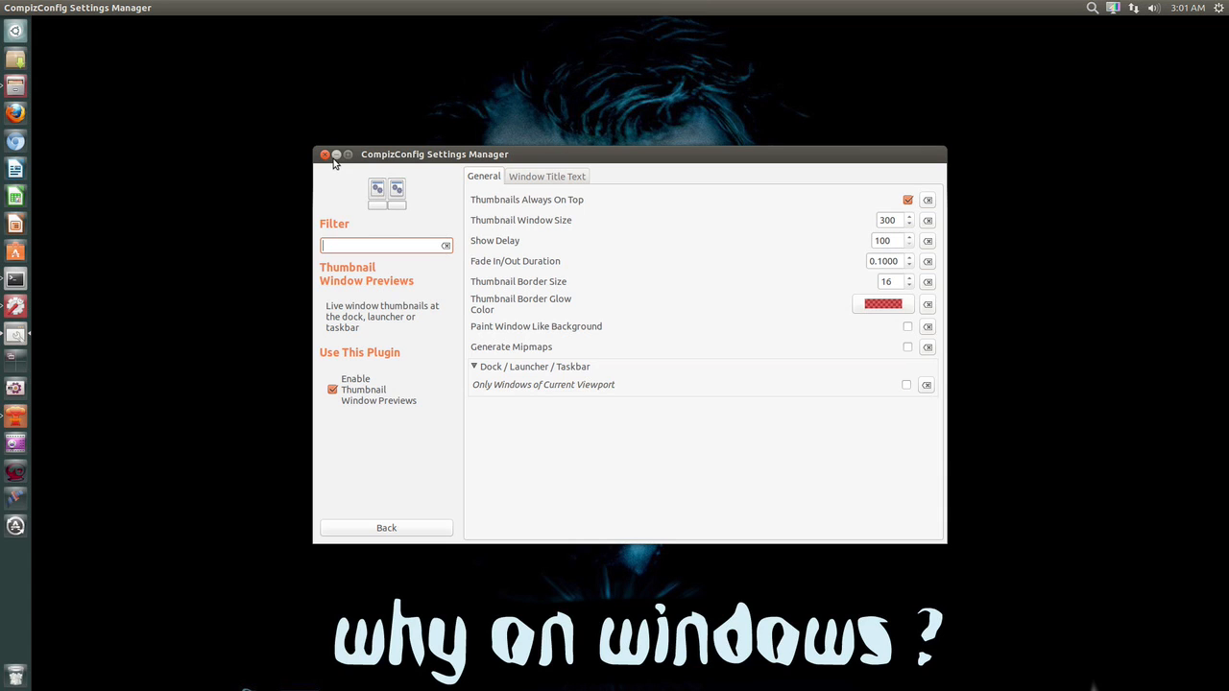
{"action": "mouse_move", "coordinate": [17, 334]}
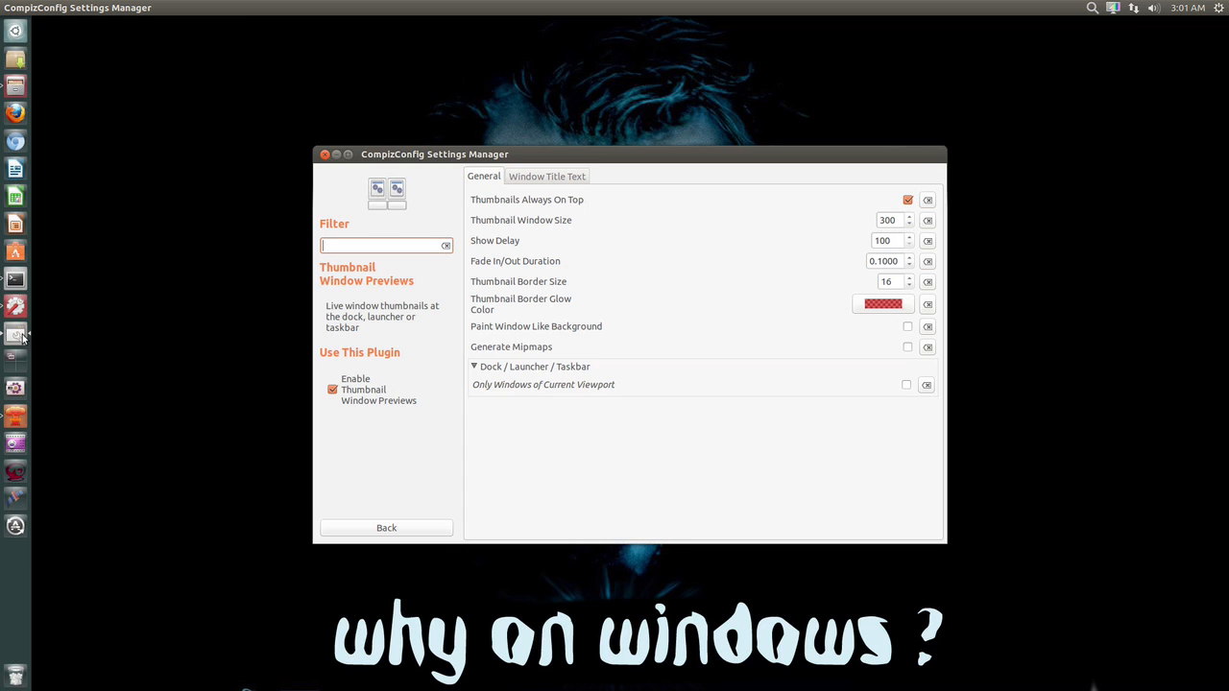
{"action": "mouse_move", "coordinate": [15, 169]}
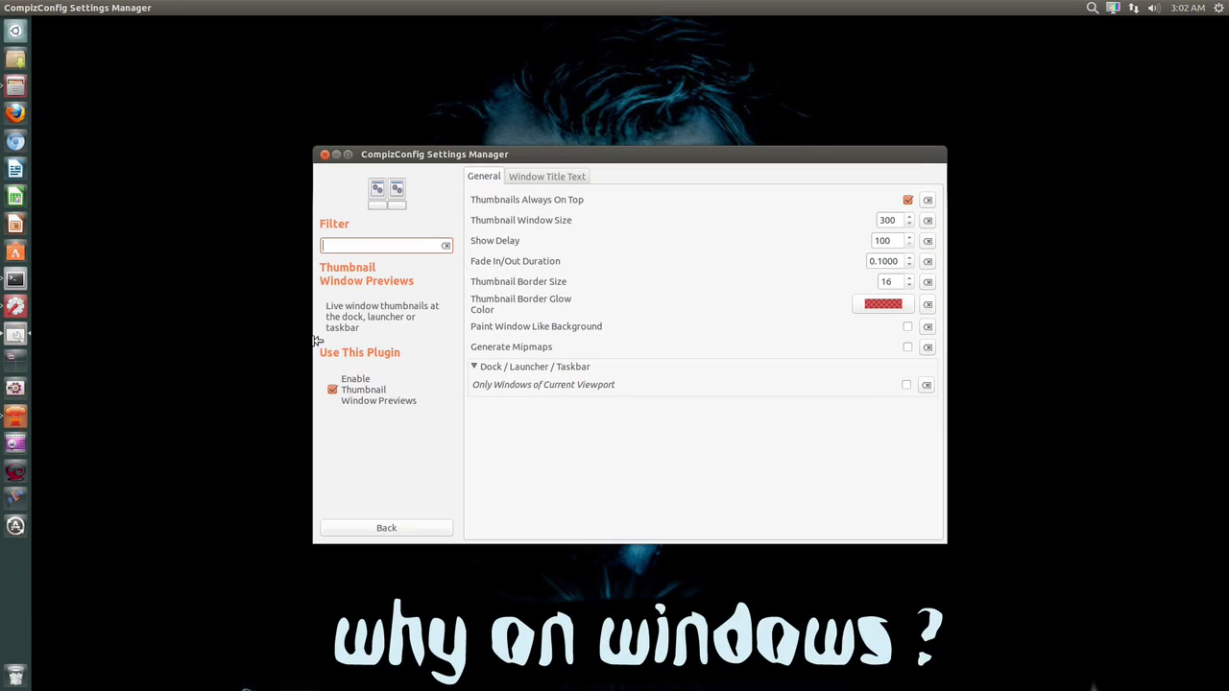
{"action": "mouse_move", "coordinate": [15, 361]}
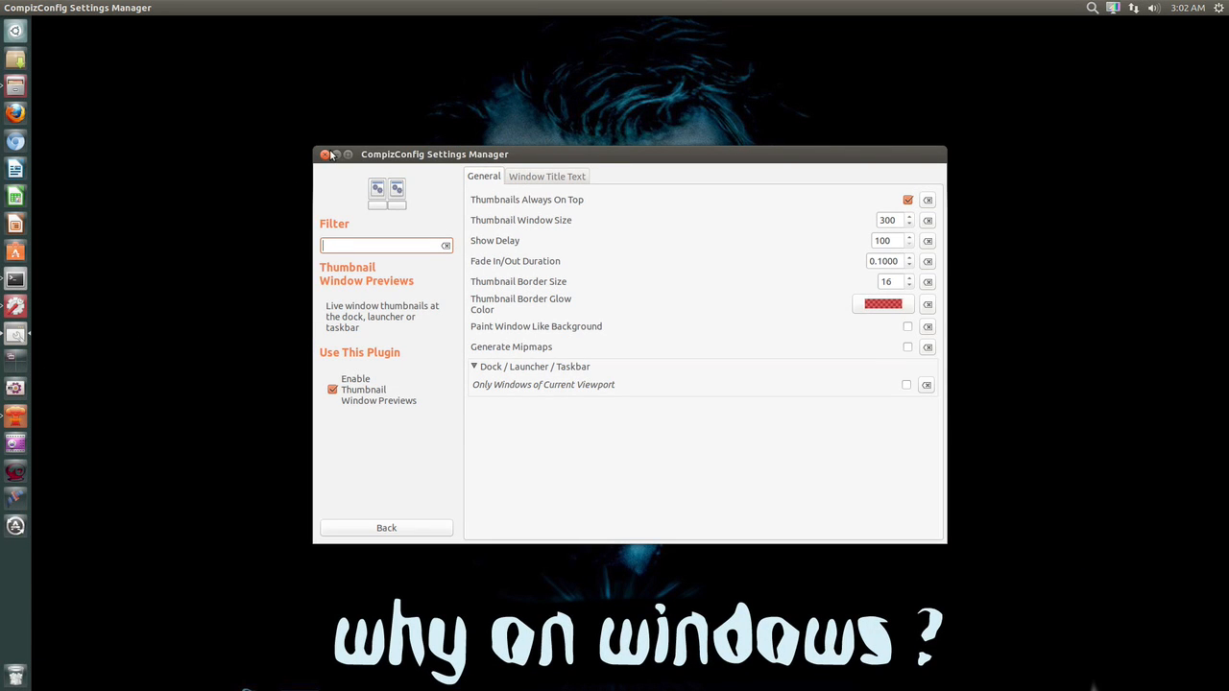
{"action": "left_click", "coordinate": [326, 153]}
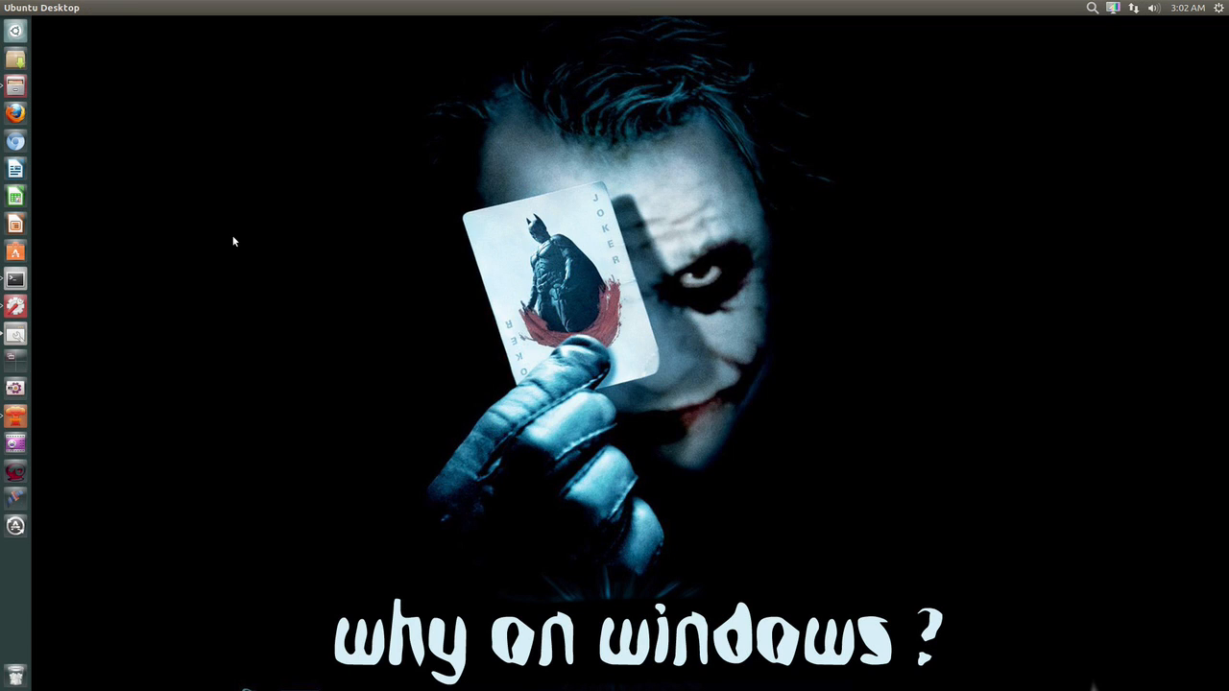
{"action": "mouse_move", "coordinate": [16, 334]}
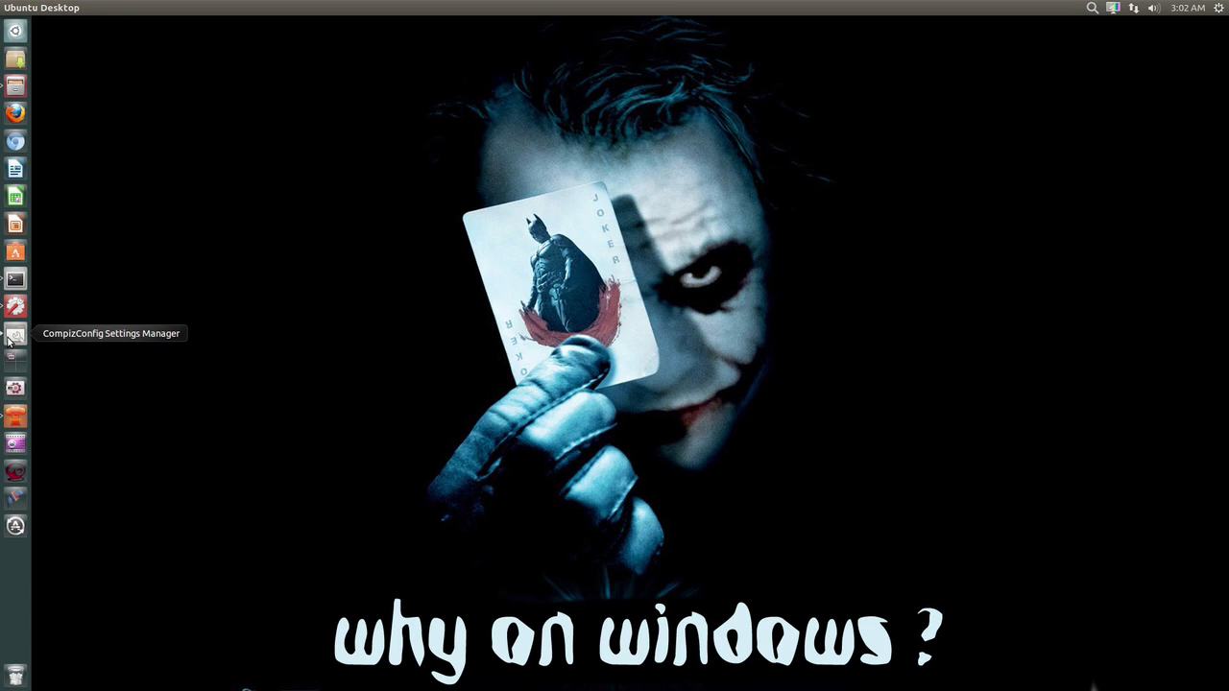
{"action": "left_click", "coordinate": [15, 334]}
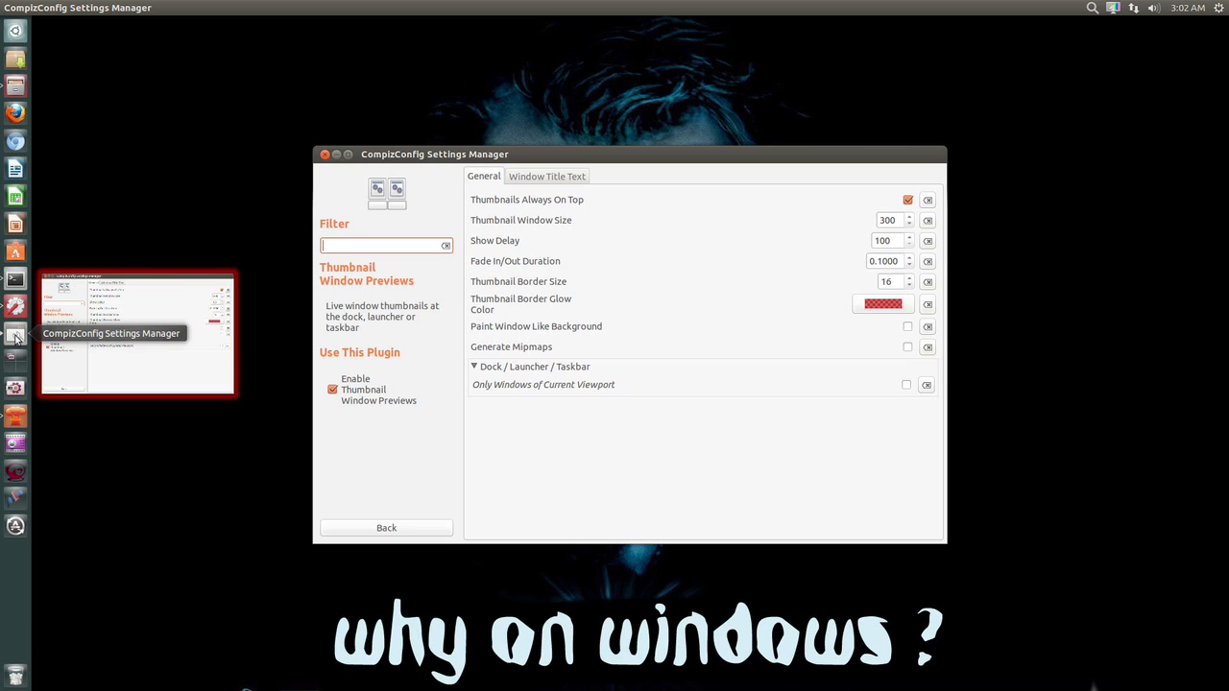
{"action": "mouse_move", "coordinate": [372, 444]}
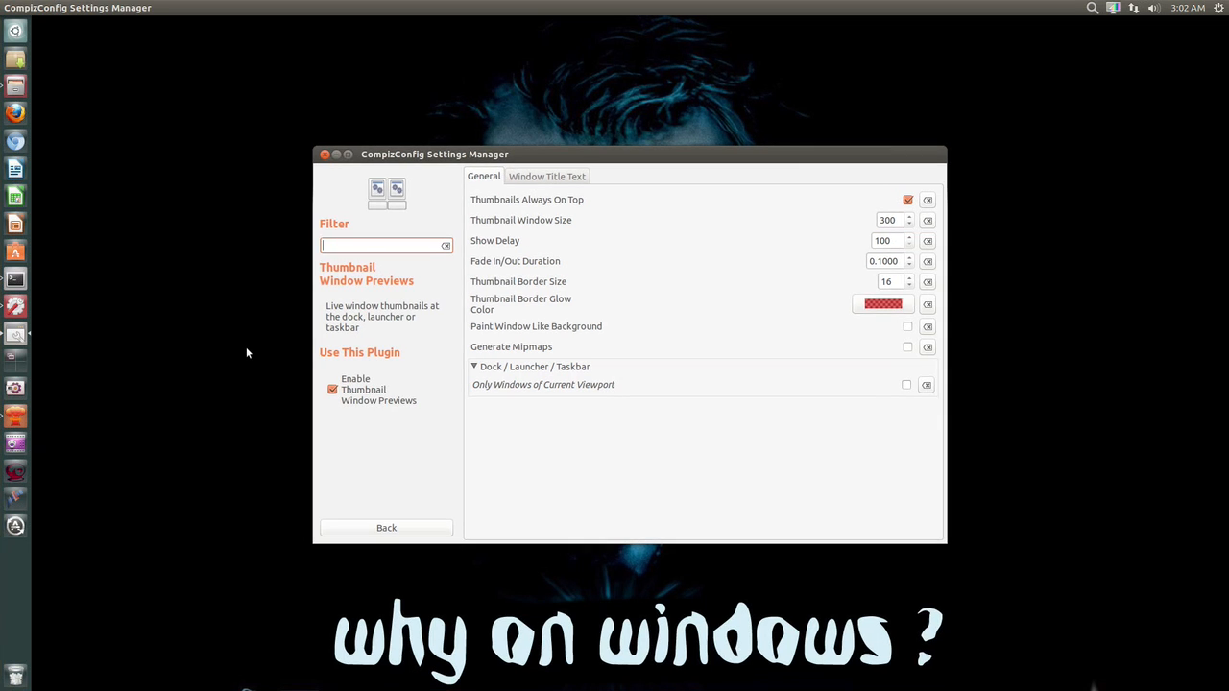
{"action": "mouse_move", "coordinate": [238, 332]}
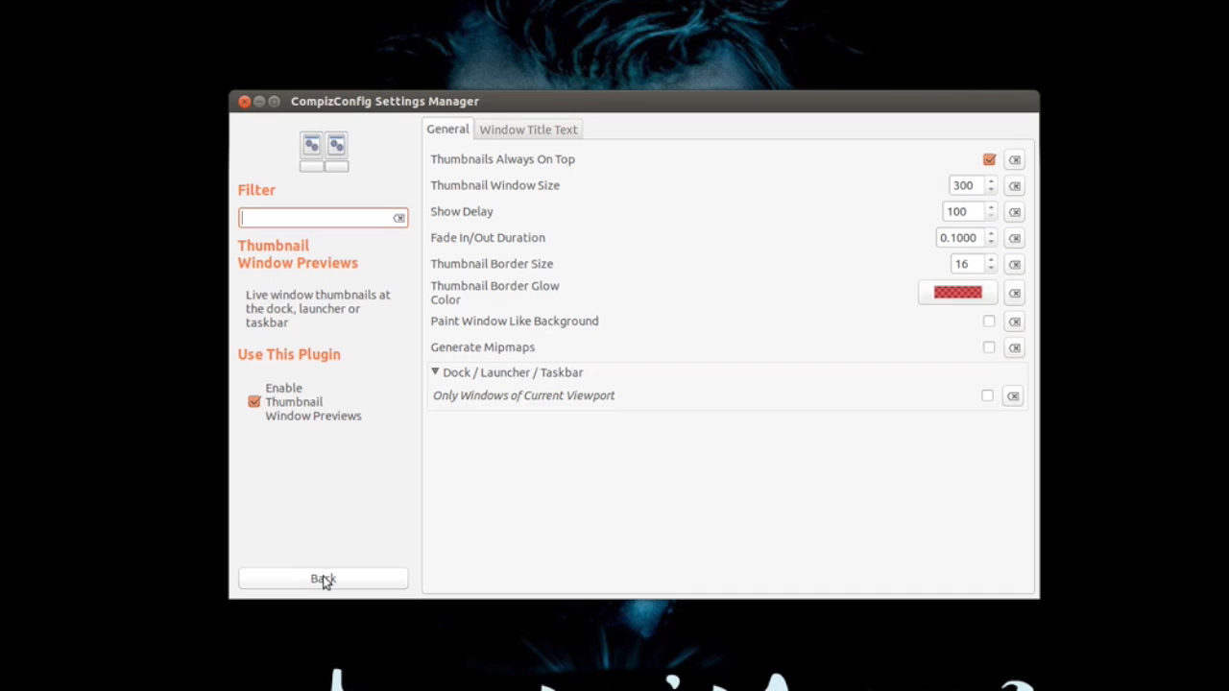
Step: Return to Extras, revisit Thumbnail Window Previews, then close CCSM to leave the desktop clear
{"action": "left_click", "coordinate": [323, 578]}
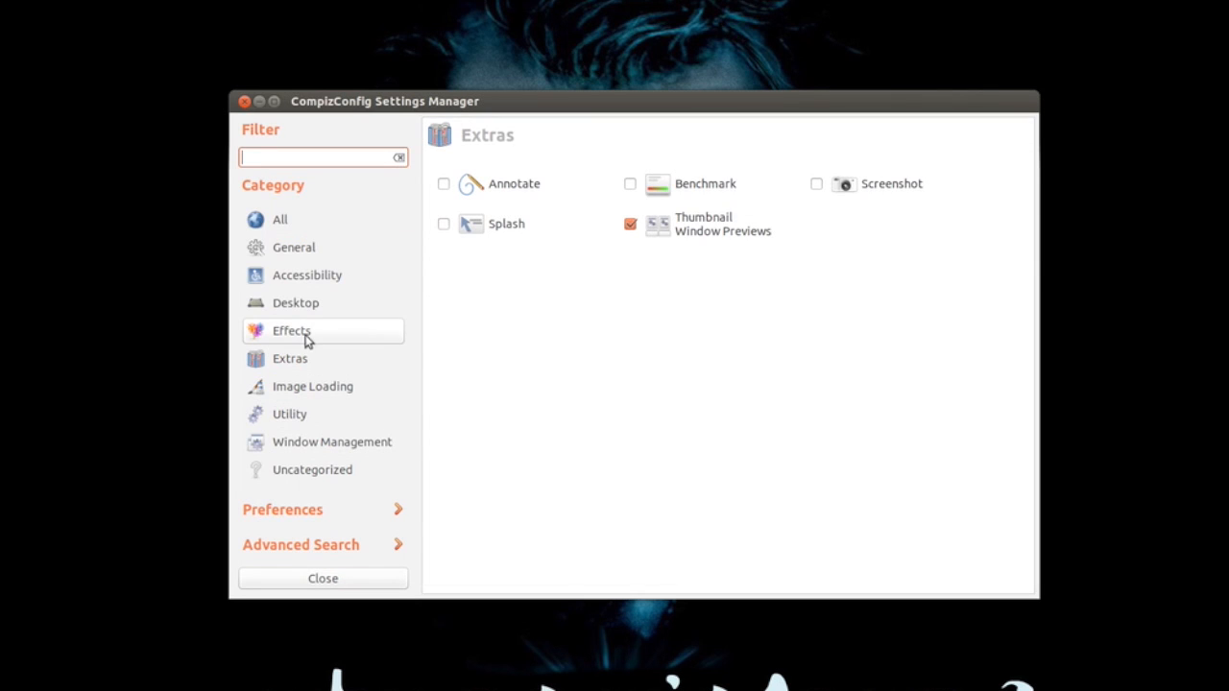
{"action": "mouse_move", "coordinate": [706, 231]}
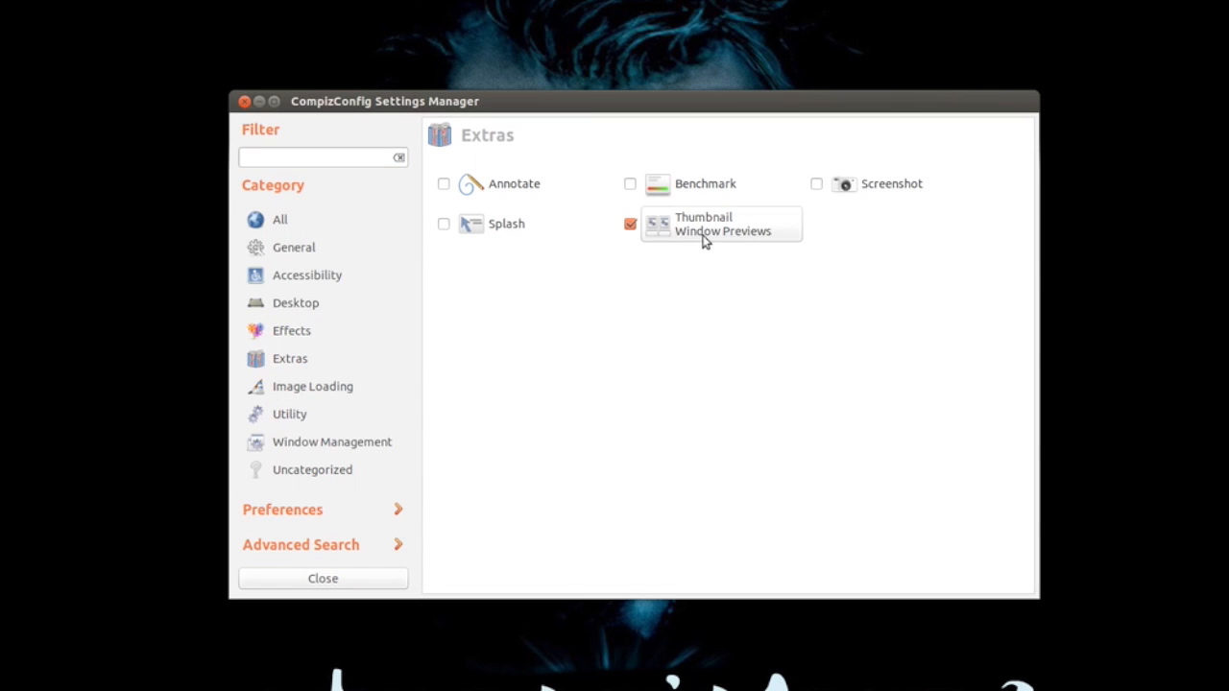
{"action": "left_click", "coordinate": [722, 223]}
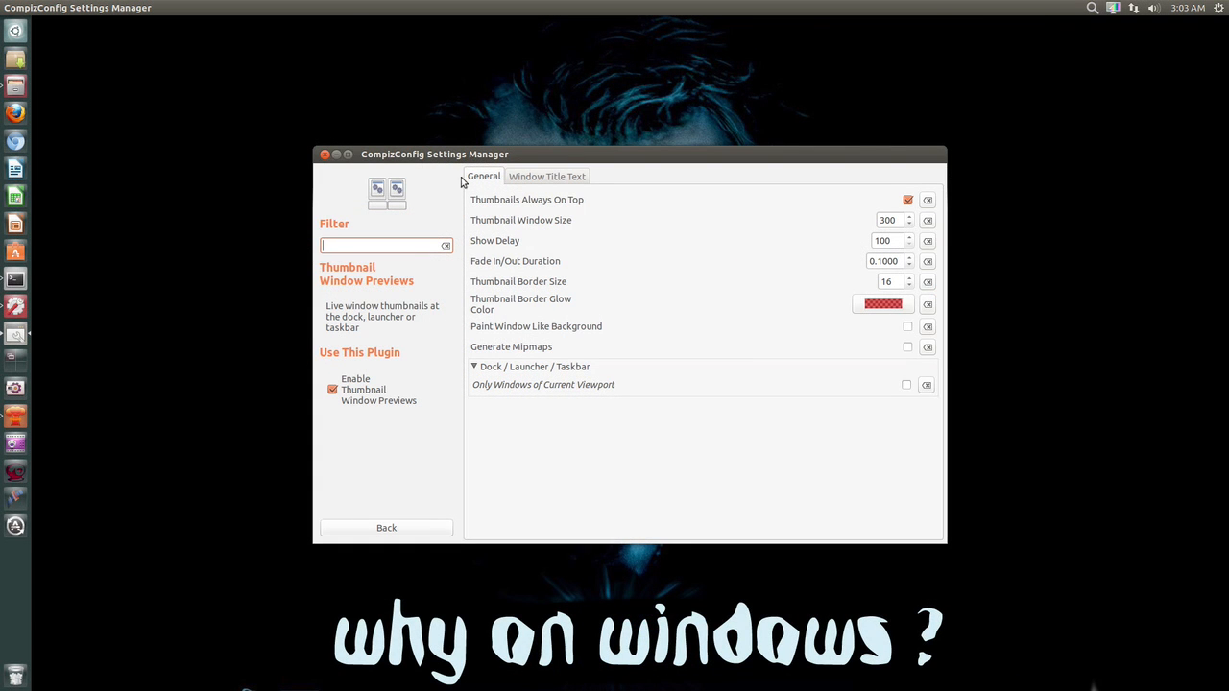
{"action": "left_click", "coordinate": [324, 154]}
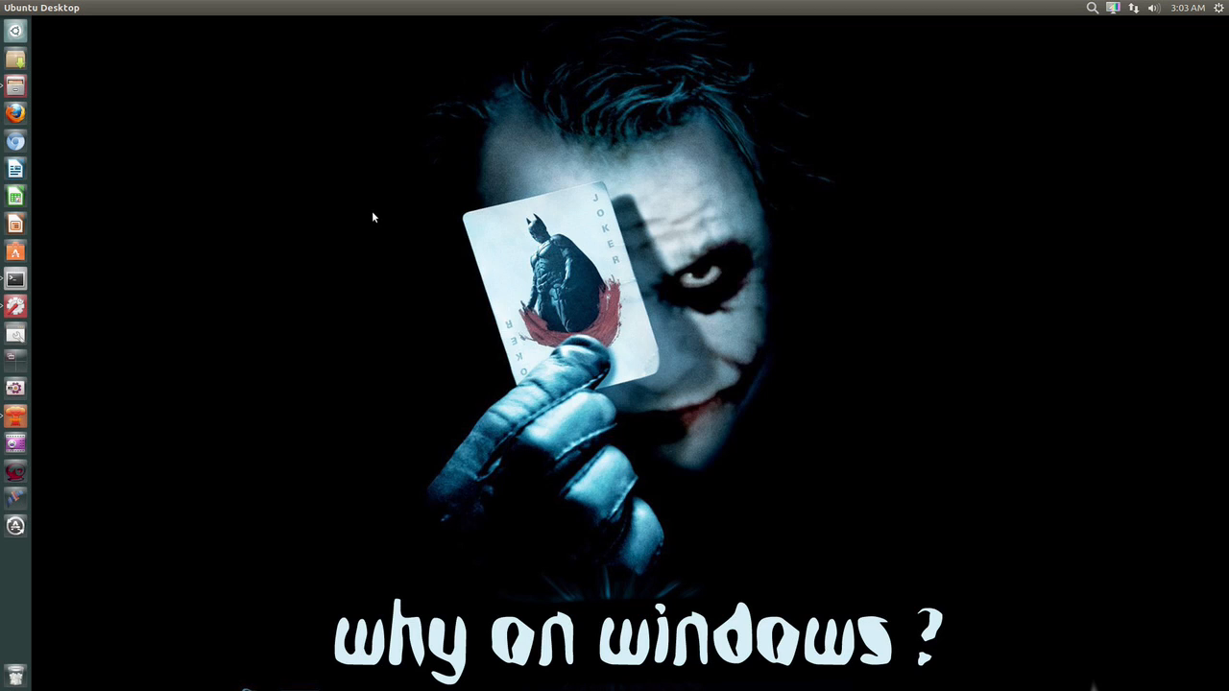